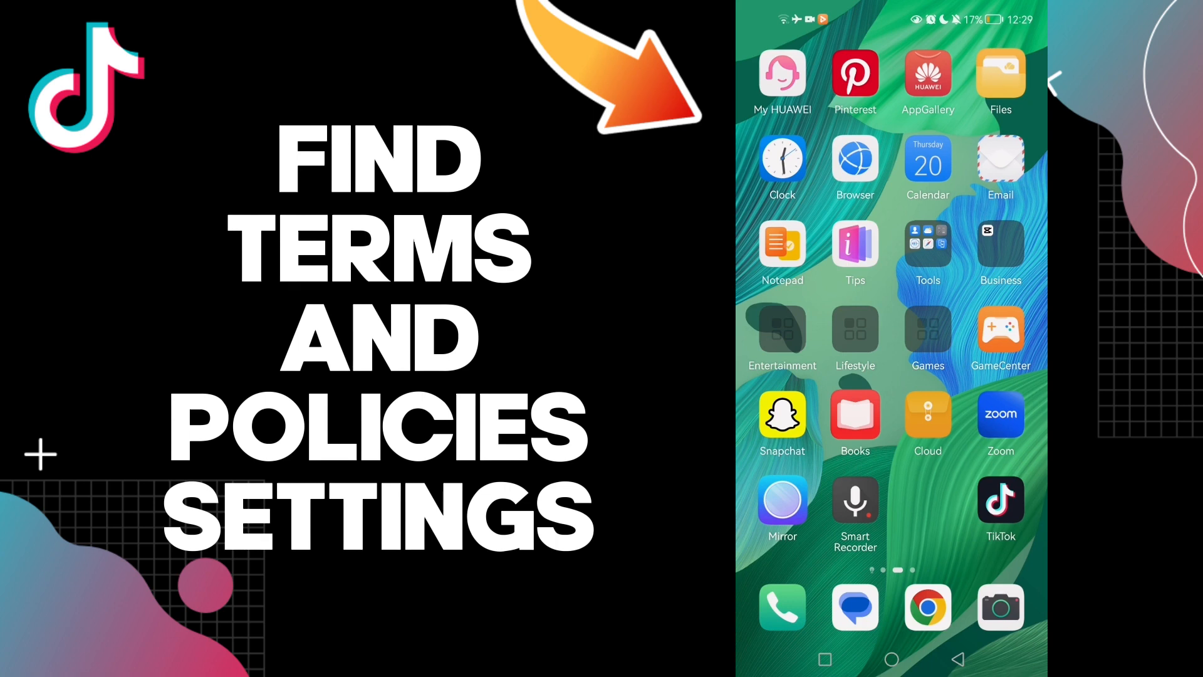
# Launch TikTok from the Android home screen onto your profile page.
pyautogui.click(1000, 503)
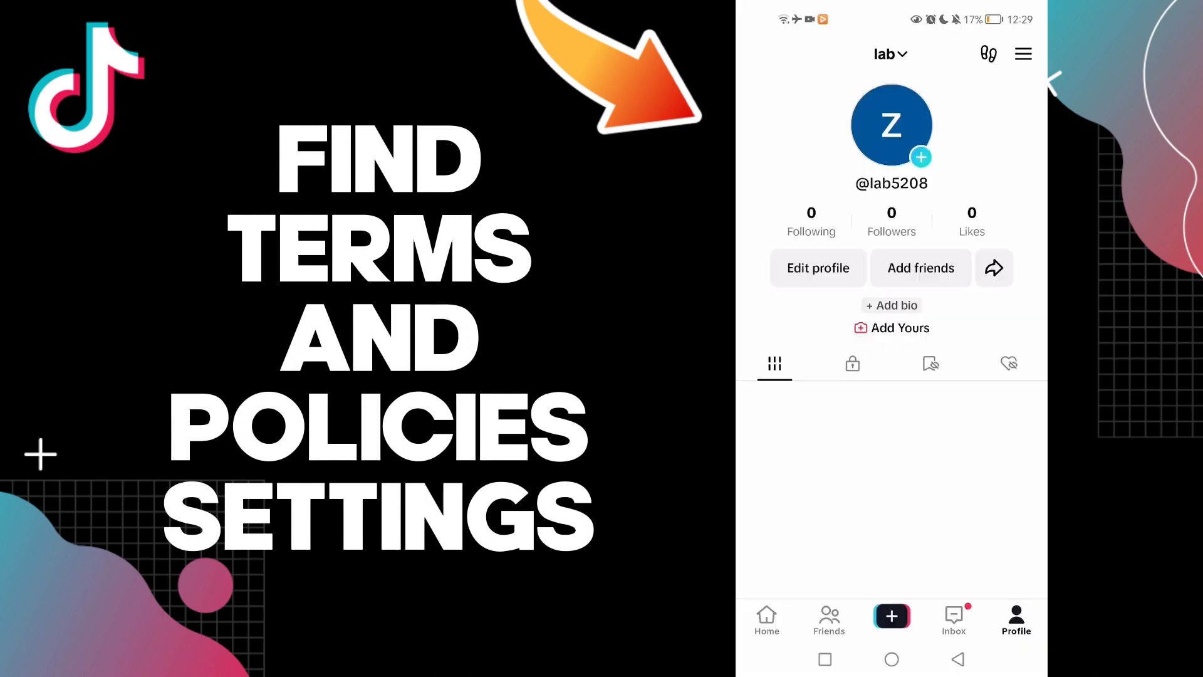
# Open Settings and privacy from the profile menu and scroll to Support & About.
pyautogui.click(1022, 54)
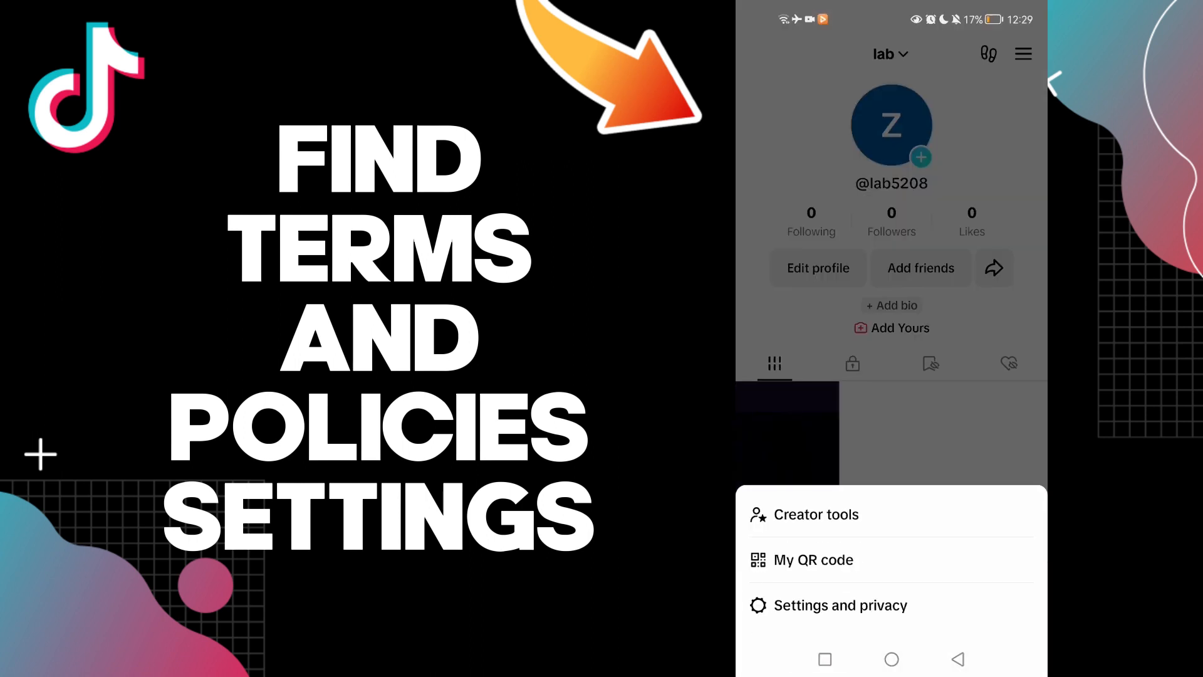
pyautogui.click(840, 605)
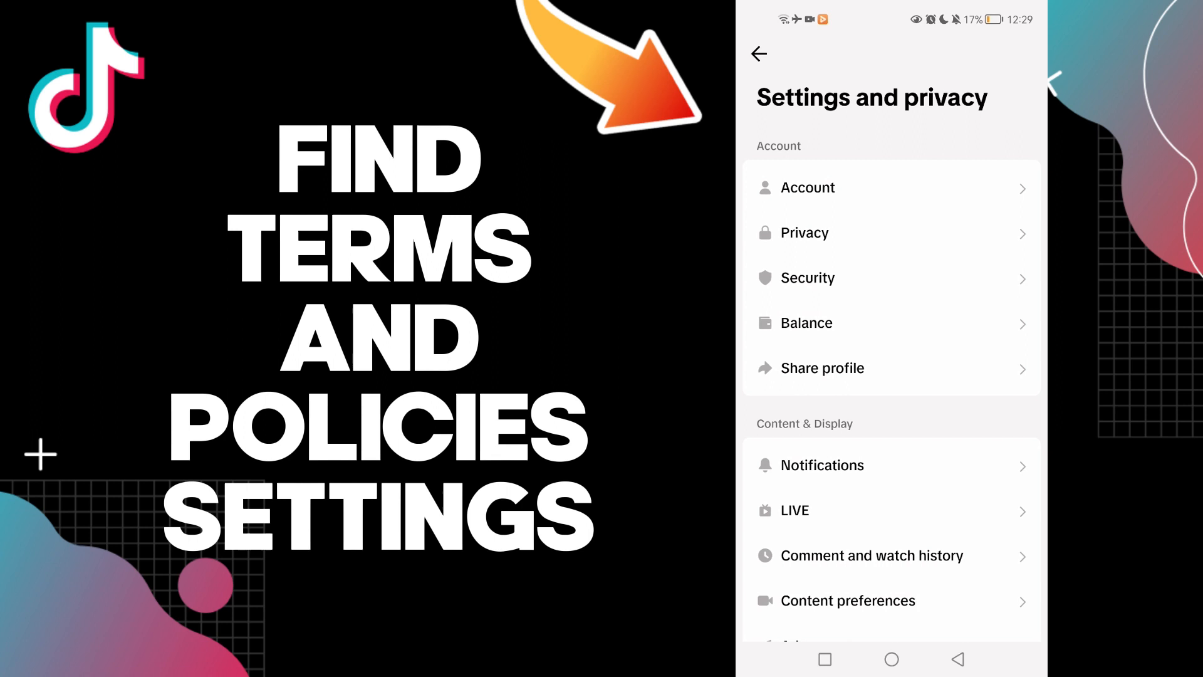
pyautogui.scroll(-3)
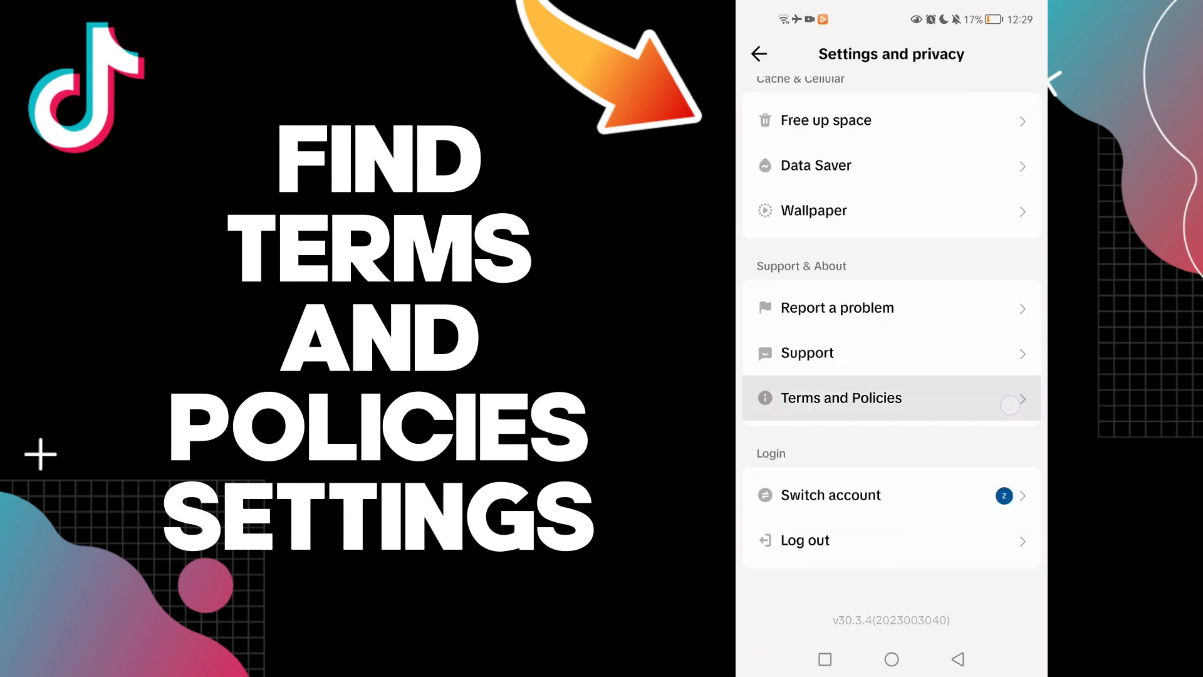
# View Terms and Policies (guidelines, terms, privacy, copyright), then return to the home screen.
pyautogui.click(841, 398)
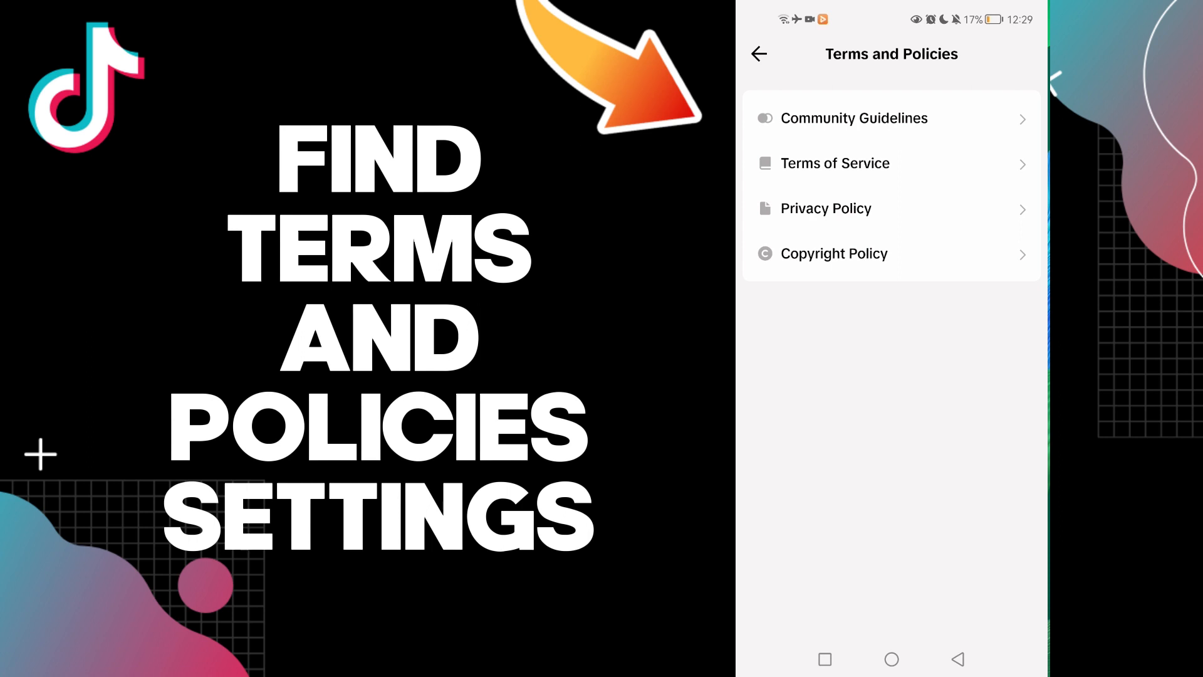
pyautogui.click(893, 659)
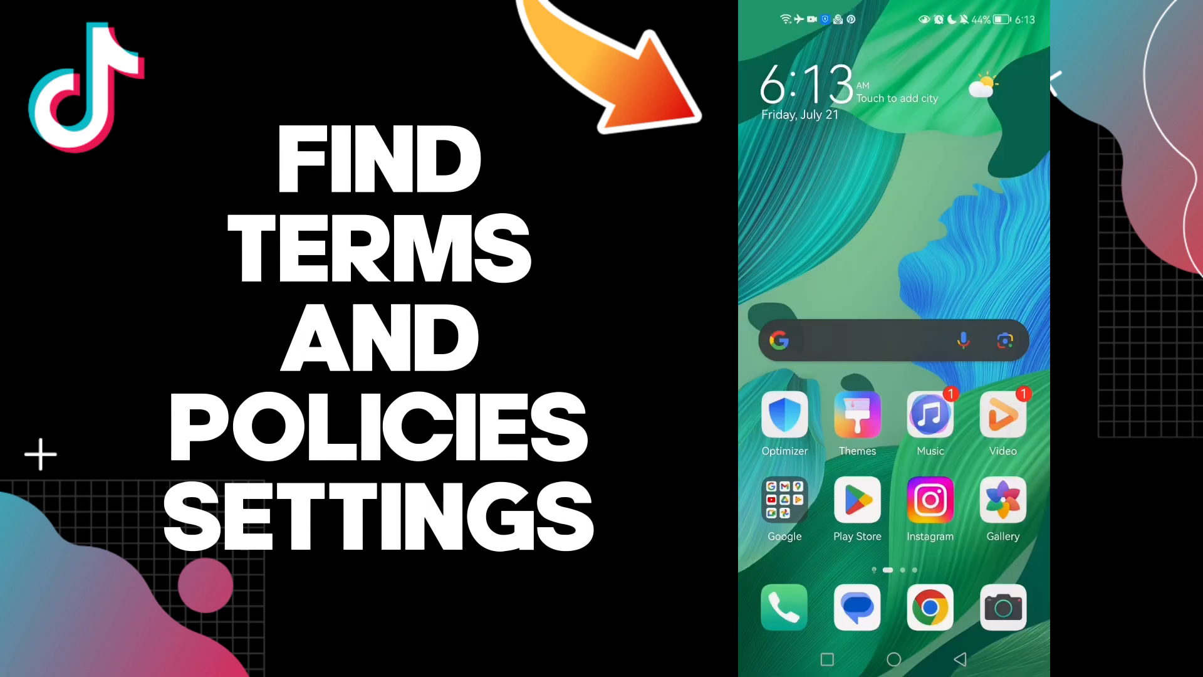